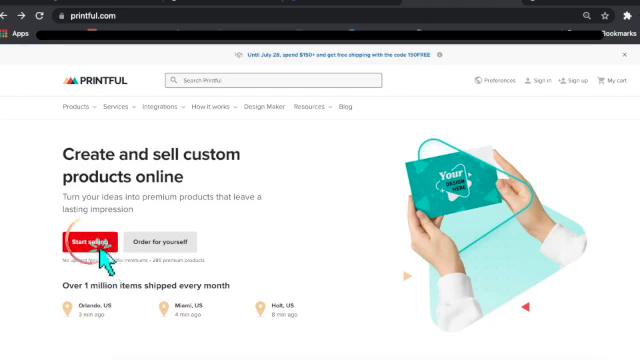
Start selling custom products from the Printful home page.
left_click(92, 242)
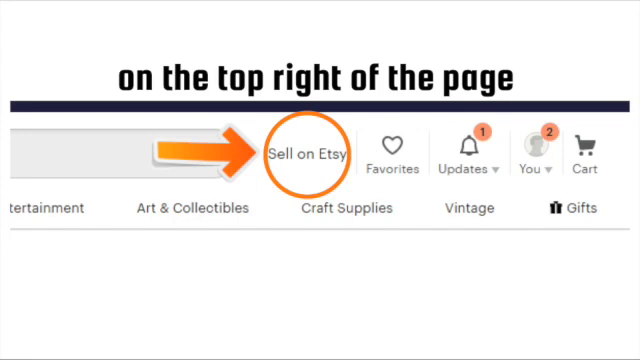
Go to Etsy's selling area to reach Shop Manager and add a new listing.
left_click(304, 152)
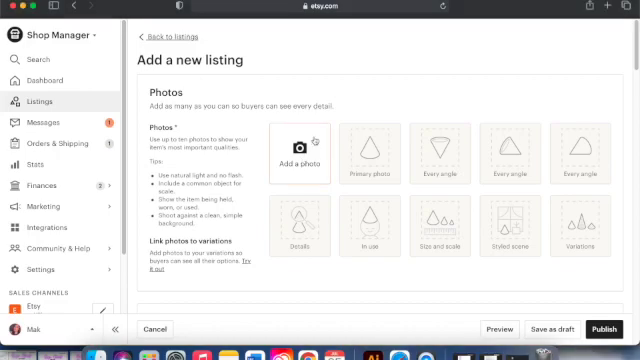
Begin the listing's photos and title it 'listing draft'.
left_click(300, 156)
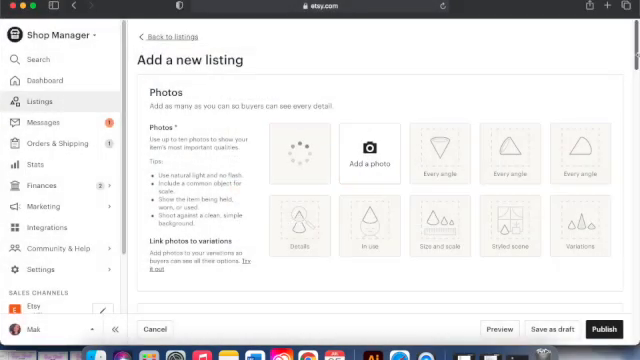
scroll("down", 3)
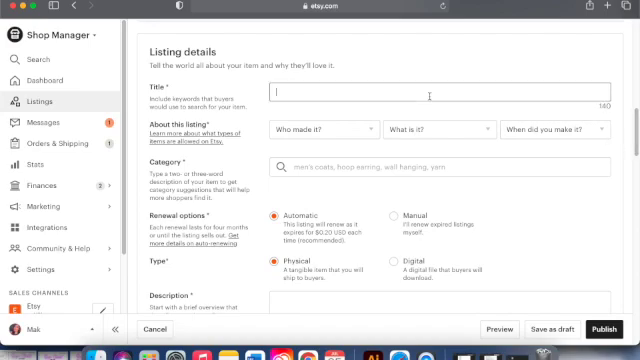
type("listing")
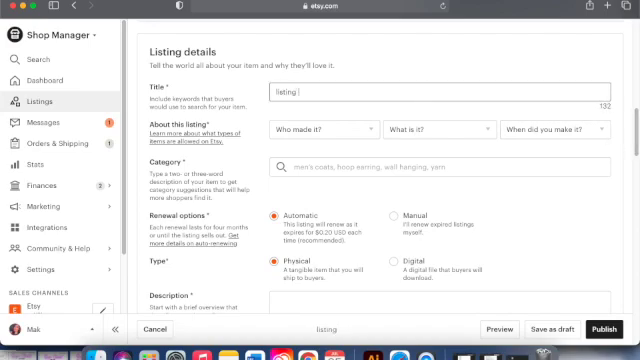
type("draft")
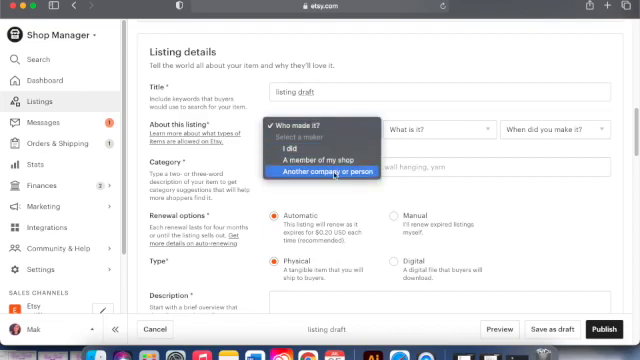
mouse_move(320, 172)
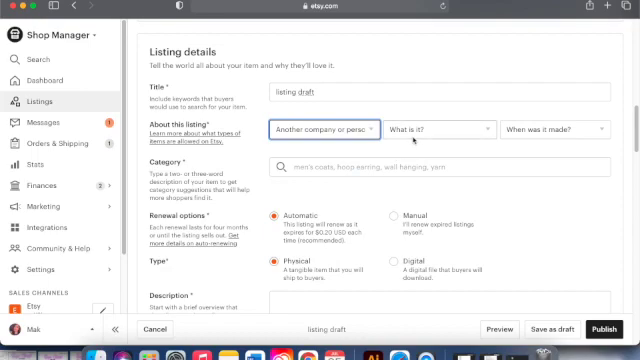
Mark the item a made-to-order finished product by another company in a T-shirt category.
left_click(456, 130)
type("T-shirts")
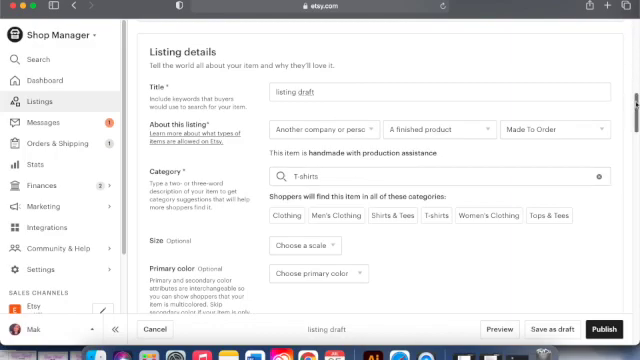
scroll("down", 3)
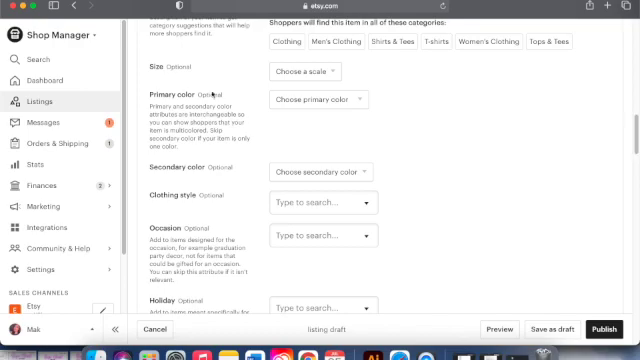
scroll("down", 3)
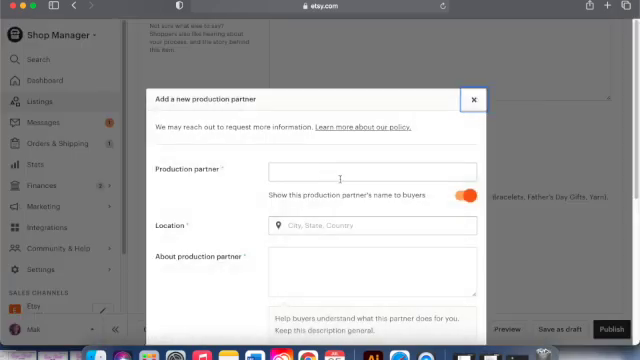
Name the production partner Printful in Chatsworth, California and describe it as a wonderful print partner.
type("Printful")
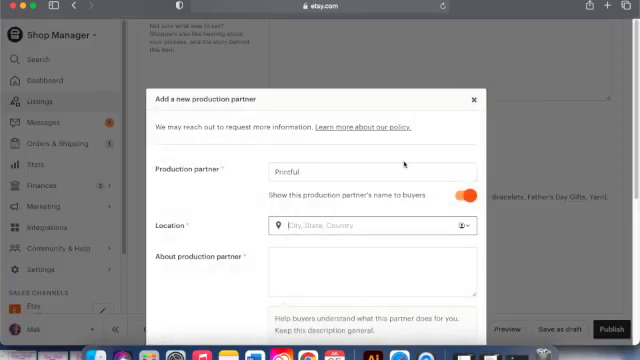
type("chat")
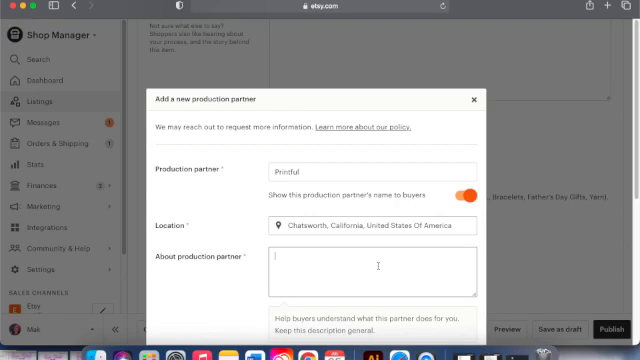
type("Printful")
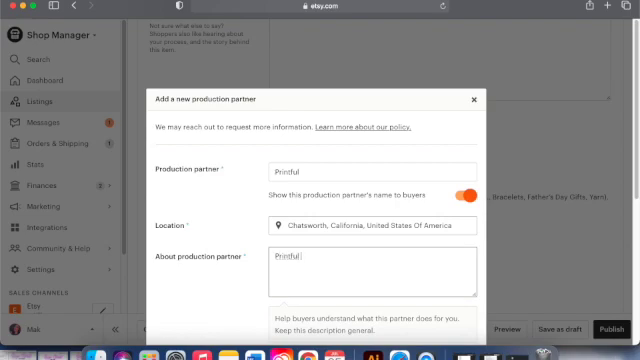
type("is a word")
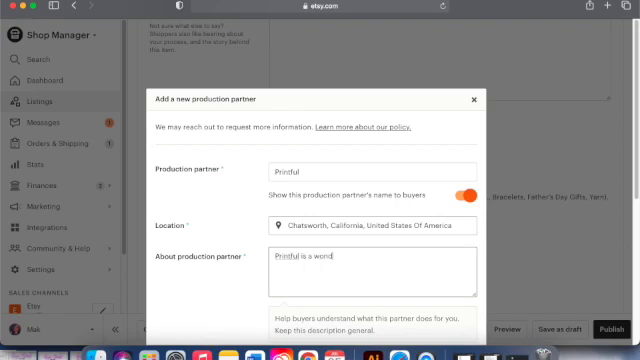
type("onderful partner to havel they")
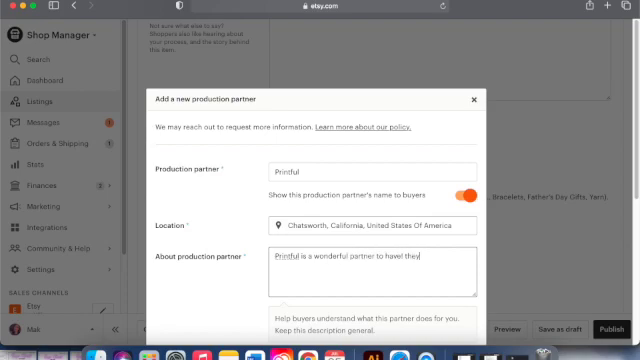
type("print and ship")
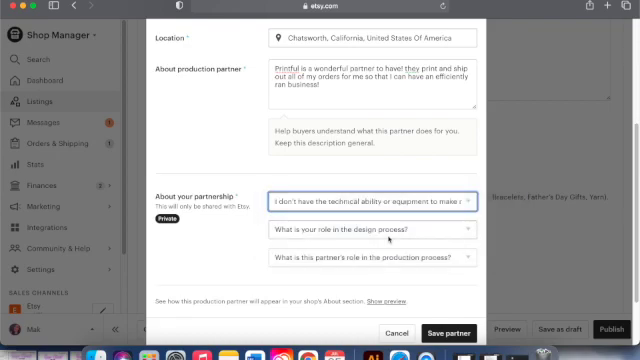
State that I design everything myself and pick the partner's production role.
left_click(372, 232)
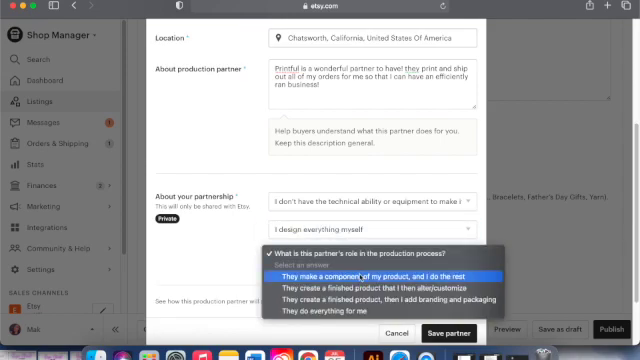
left_click(380, 272)
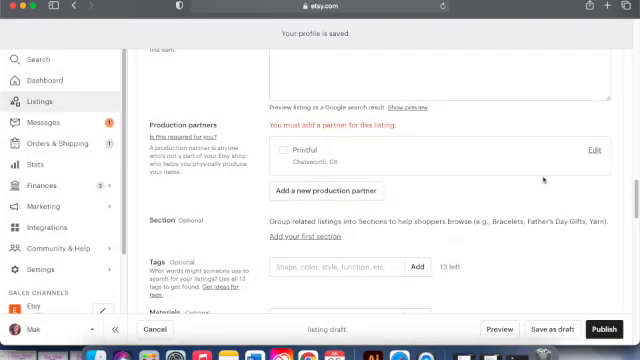
Attach Printful as the production partner and price the listing at 10.00.
left_click(280, 150)
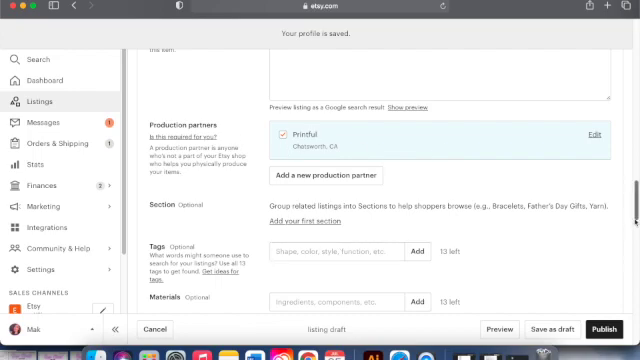
scroll("down", 3)
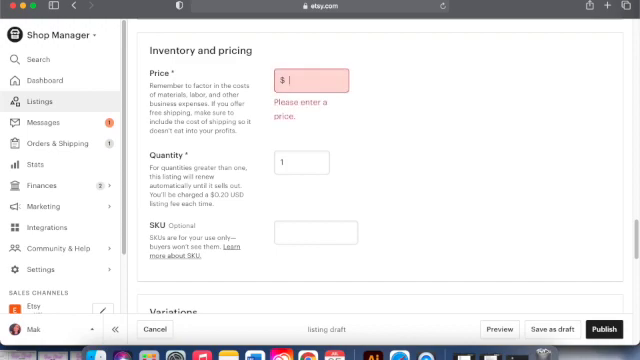
type("10.00")
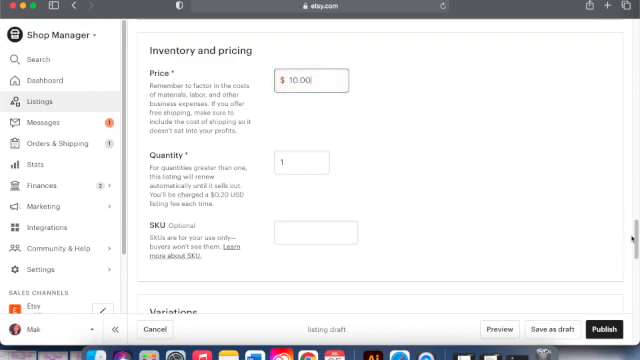
scroll("down", 3)
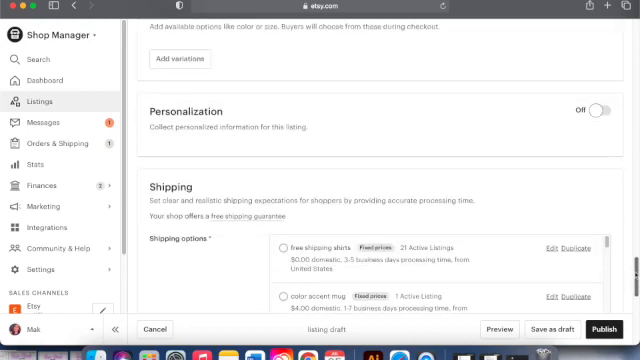
scroll("down", 3)
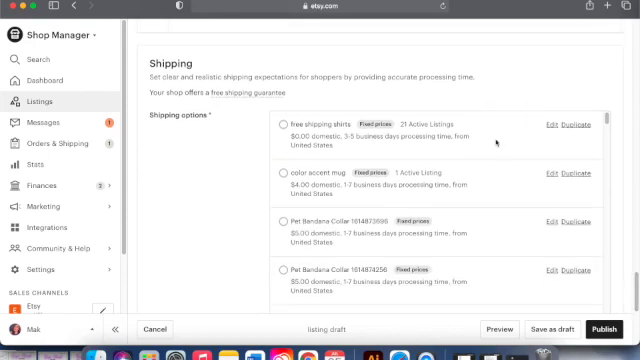
mouse_move(310, 168)
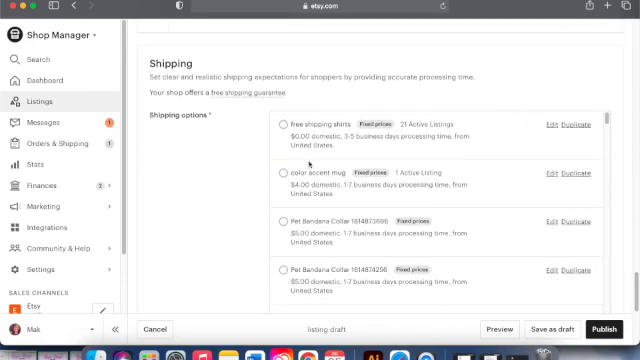
mouse_move(346, 104)
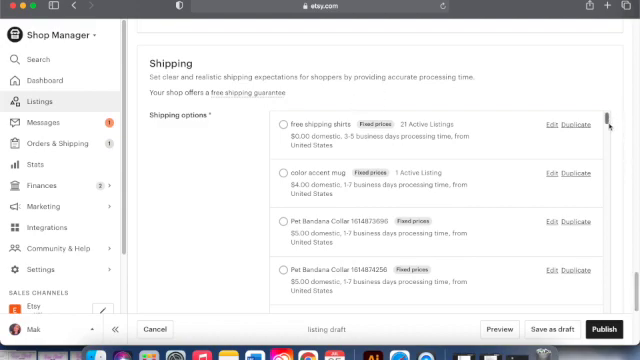
Set the shipping origin zip code to 12065.
scroll("down", 3)
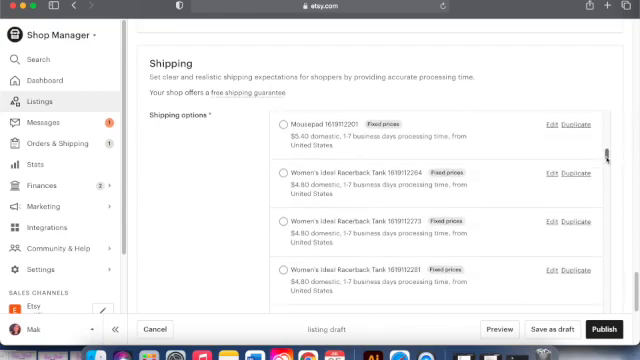
scroll("down", 3)
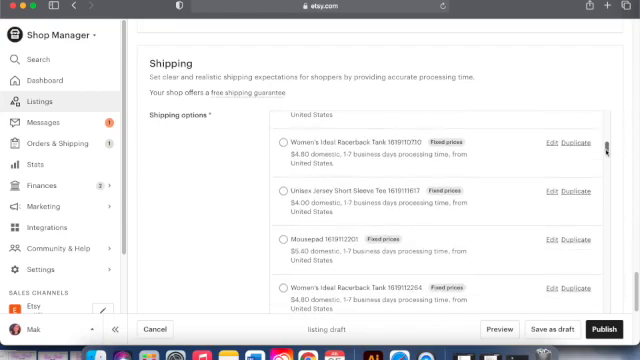
scroll("down", 3)
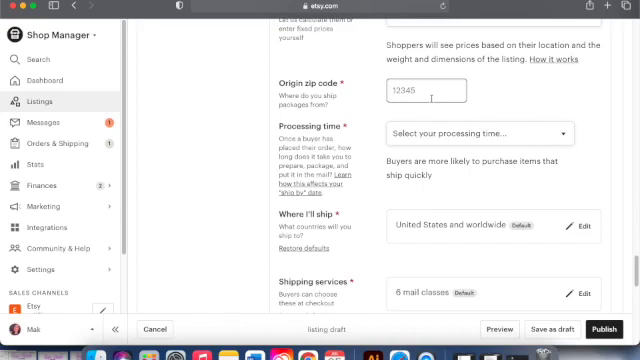
type("12065")
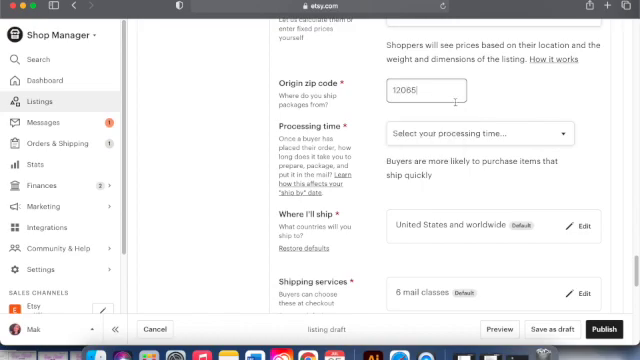
scroll("down", 3)
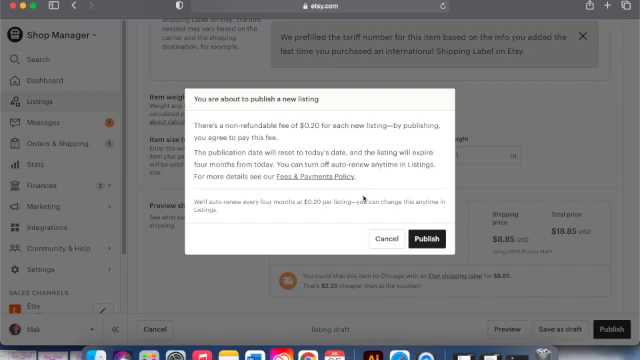
mouse_move(424, 238)
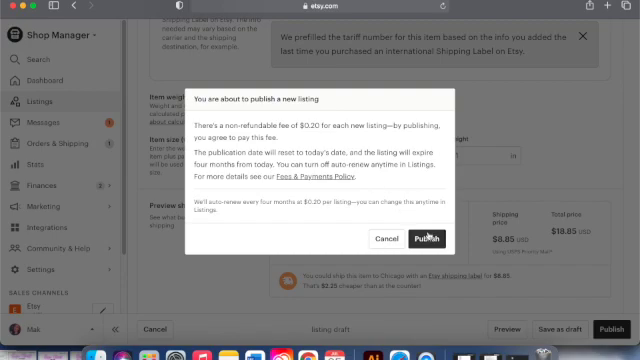
Confirm publishing the new listing for the $0.20 fee.
left_click(424, 238)
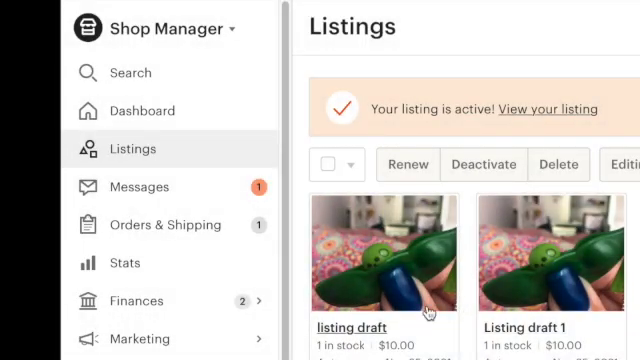
mouse_move(384, 284)
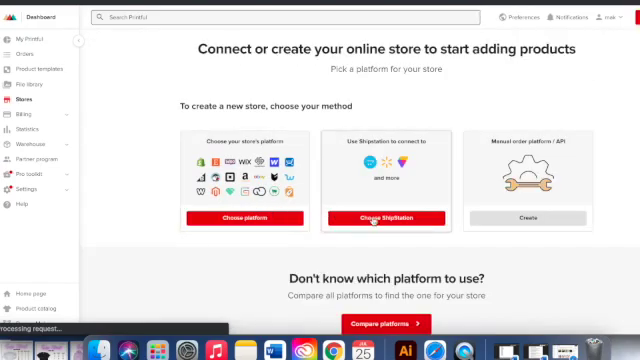
Show the list of connectable ecommerce platforms such as Shopify, Etsy and WooCommerce.
scroll("down", 3)
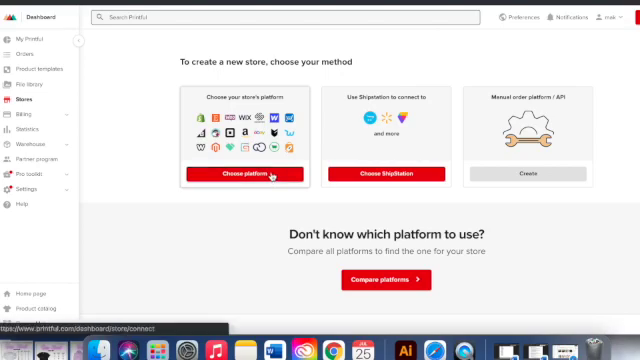
left_click(244, 176)
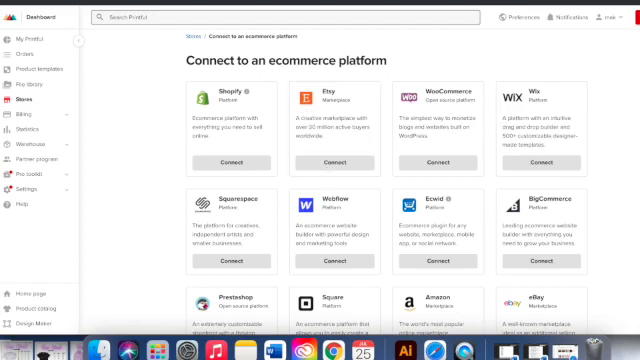
scroll("down", 3)
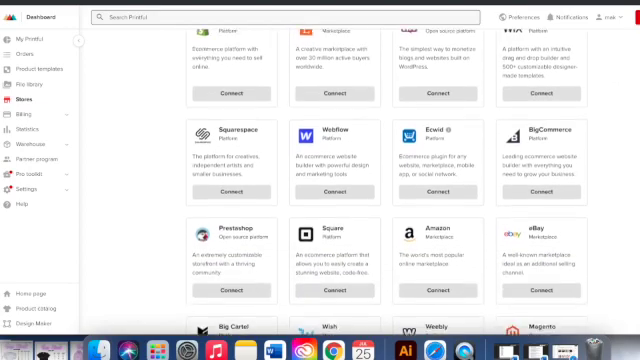
scroll("down", 3)
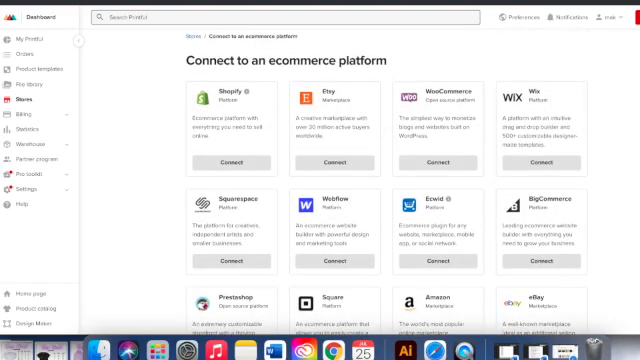
mouse_move(560, 184)
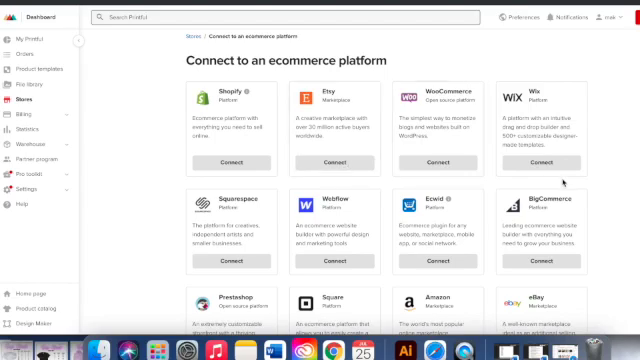
Connect the Etsy store and review Step 1 on authorizing the Printful Etsy app.
left_click(336, 160)
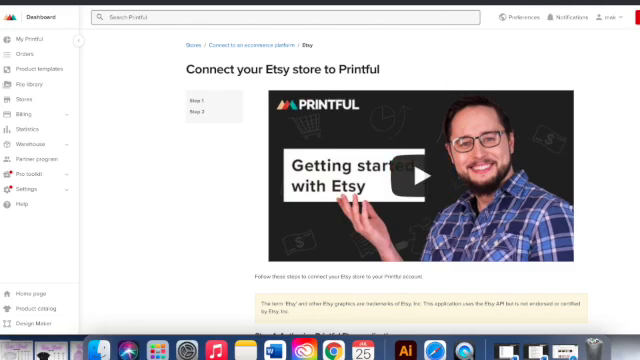
scroll("down", 3)
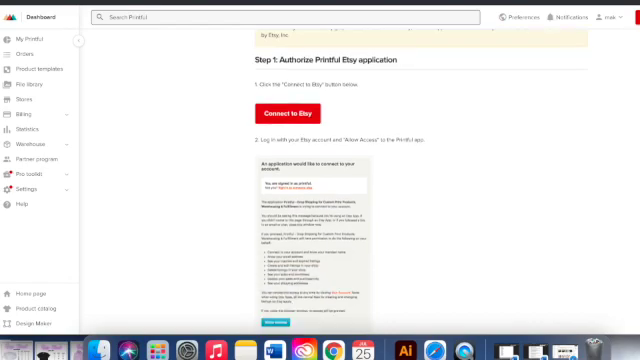
scroll("down", 3)
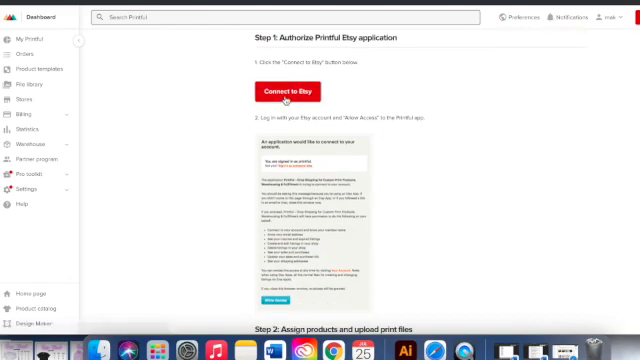
scroll("down", 3)
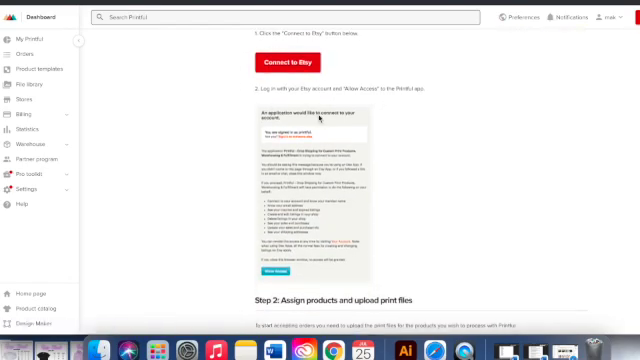
scroll("down", 3)
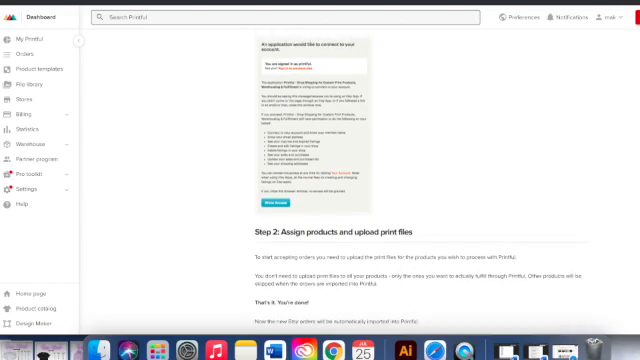
Review Step 2 of the Etsy guide before checking the synced store.
scroll("up", 3)
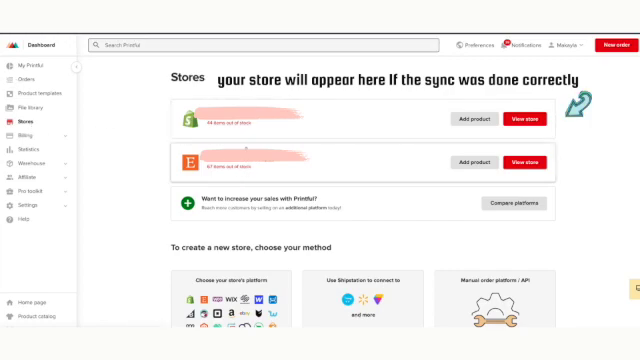
mouse_move(304, 158)
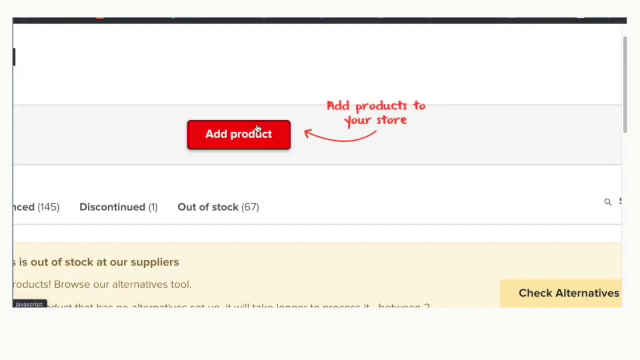
Add a product to the store and browse men's T-shirts in the catalog.
left_click(240, 134)
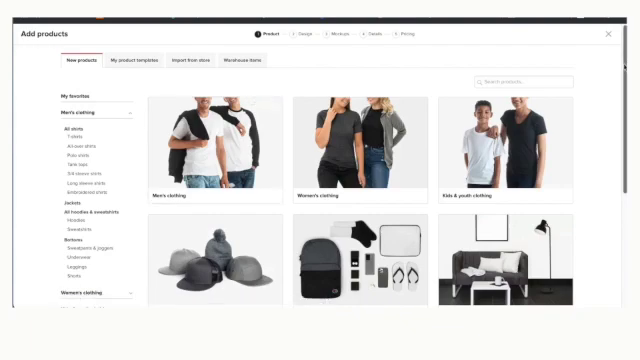
scroll("down", 3)
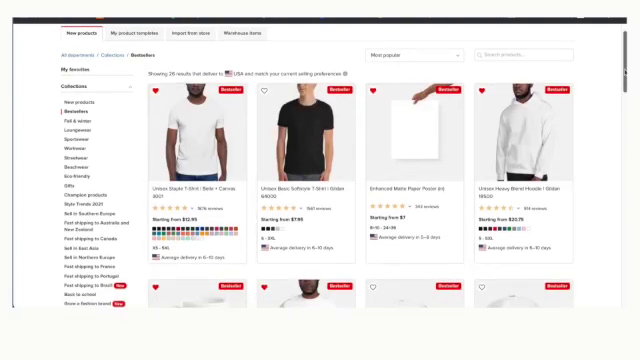
scroll("down", 3)
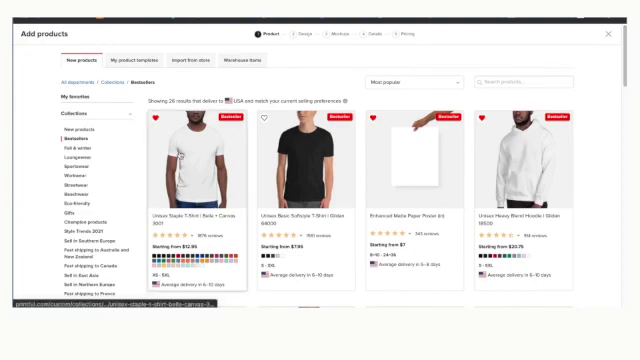
Select the first unisex t-shirt style to start the smiley-face design.
left_click(190, 176)
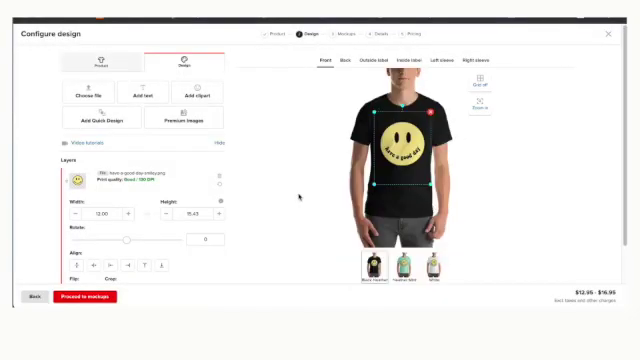
mouse_move(76, 266)
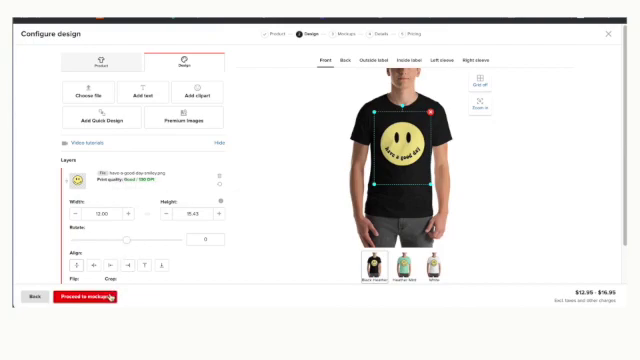
Continue to mockups and include the additional lifestyle mockup styles.
left_click(90, 298)
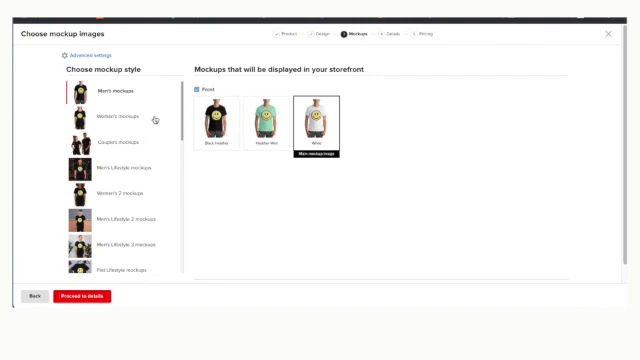
scroll("down", 3)
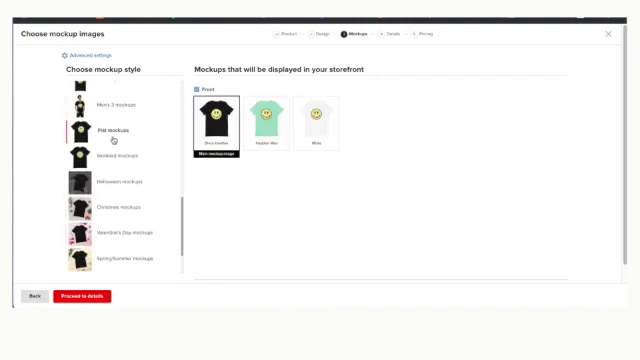
scroll("down", 3)
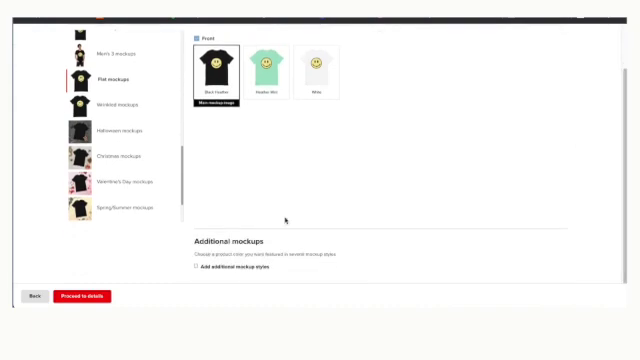
left_click(194, 268)
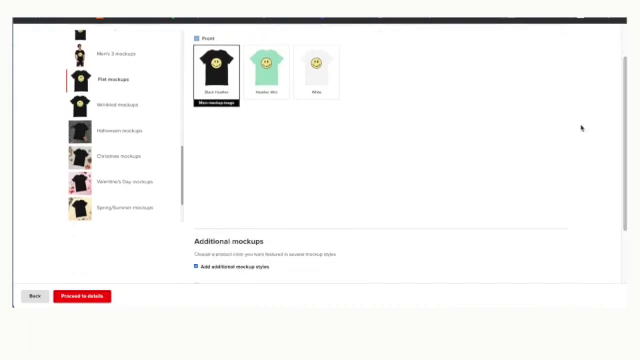
scroll("down", 3)
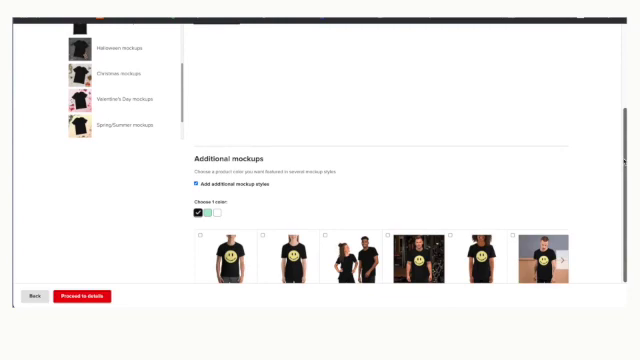
scroll("down", 3)
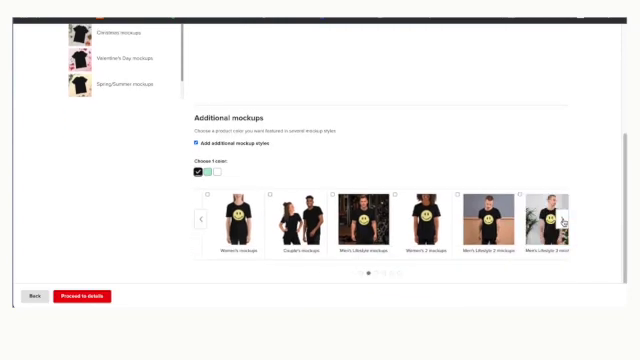
Show the additional mockups in mint and select a mint lifestyle mockup.
left_click(212, 176)
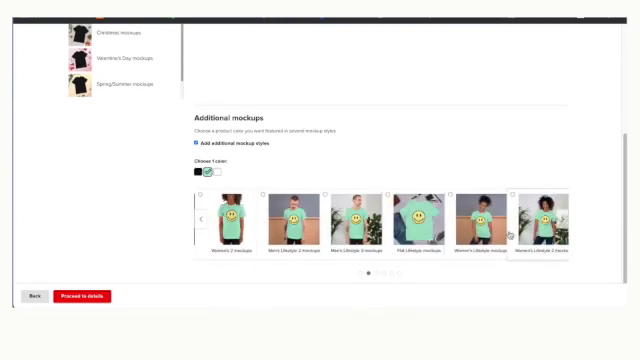
left_click(512, 194)
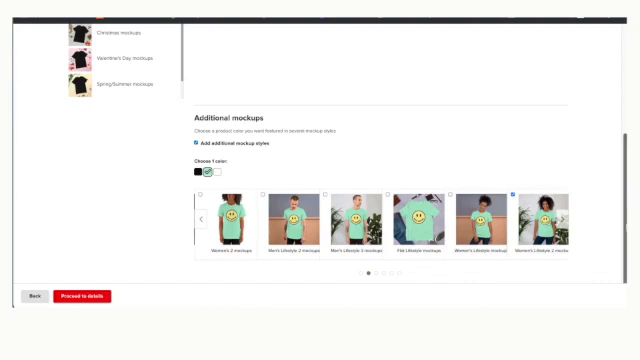
left_click(86, 296)
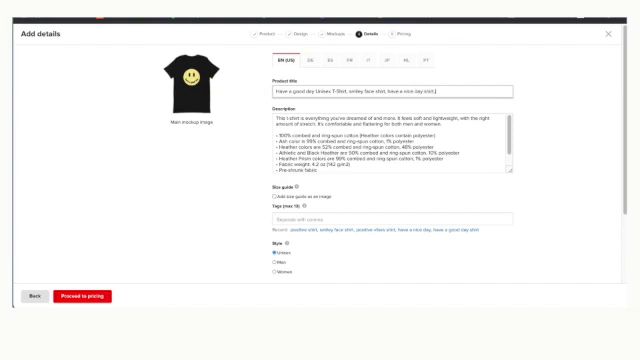
Add 'positive' to the title, rewrite the description with 'pleased' and tag 'soft cotton'.
type("positive vibes shirt")
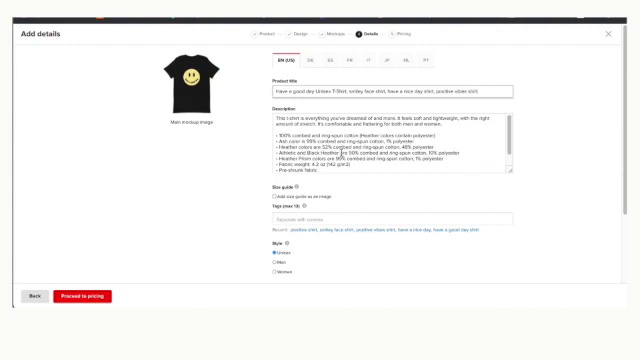
triple_click(384, 144)
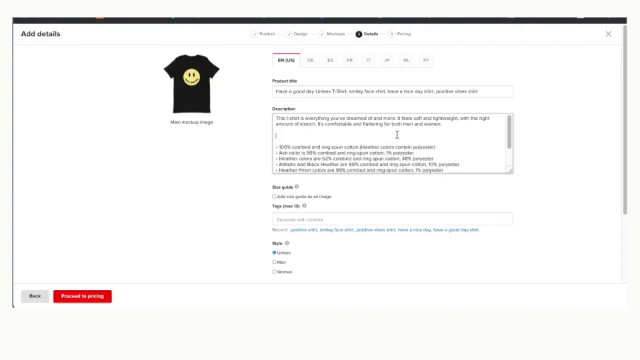
type("pleased")
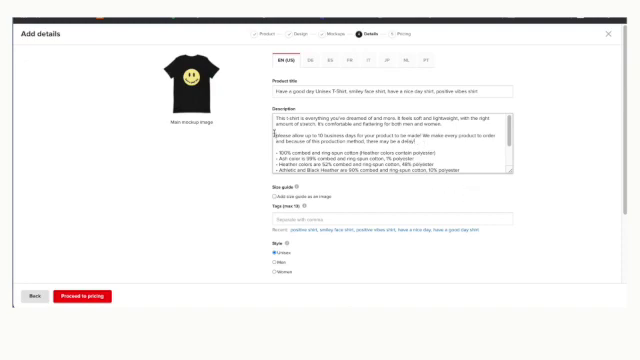
scroll("down", 3)
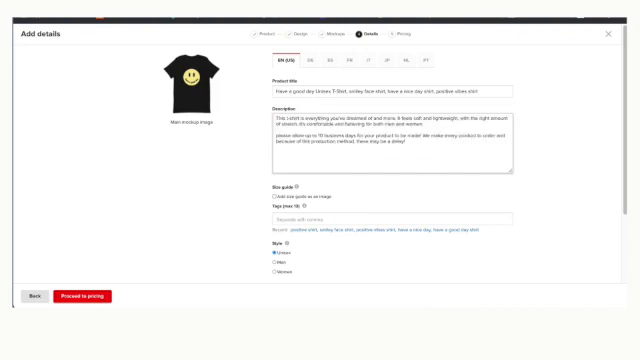
type("soft cotton shirt")
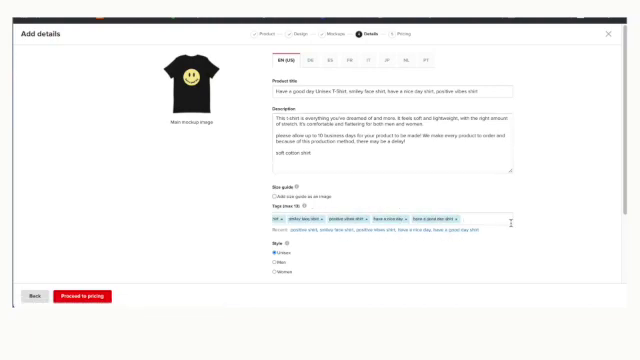
Assign the shirt to its shop section and proceed to pricing.
scroll("down", 3)
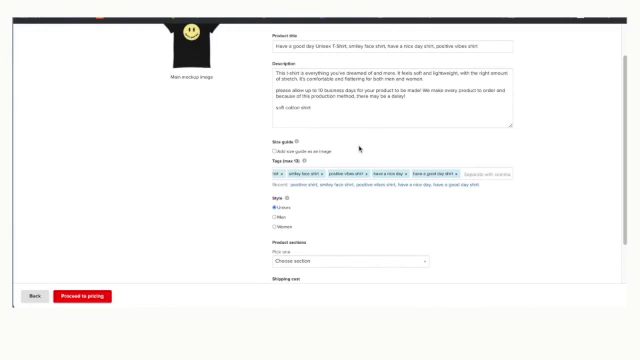
mouse_move(228, 152)
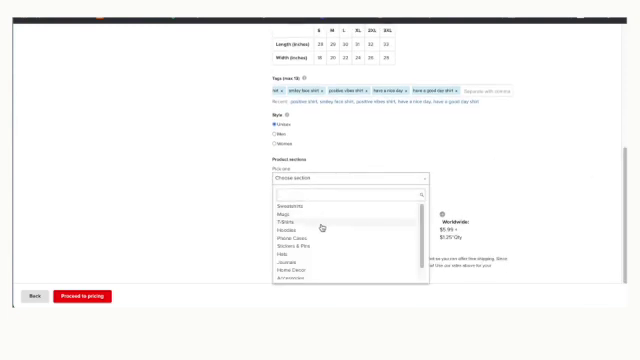
left_click(282, 220)
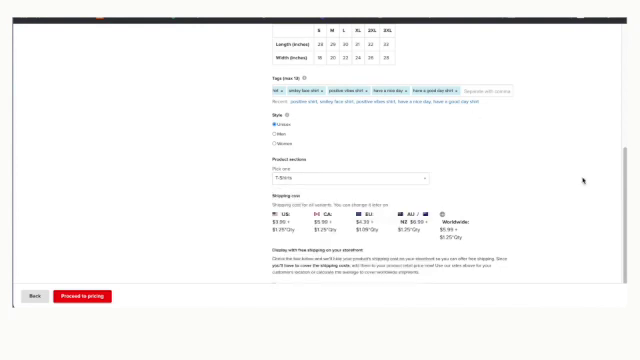
scroll("down", 3)
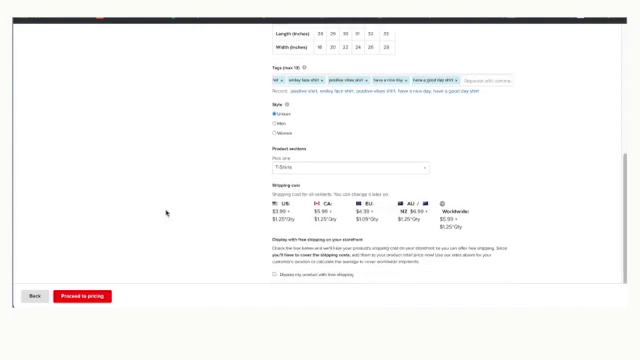
left_click(84, 296)
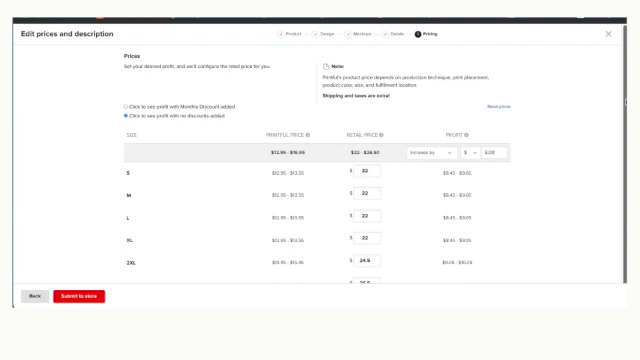
Scroll through the per-size retail price table before submitting to Etsy.
scroll("down", 3)
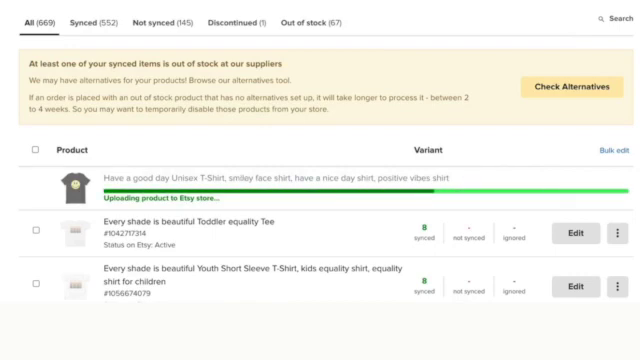
mouse_move(454, 280)
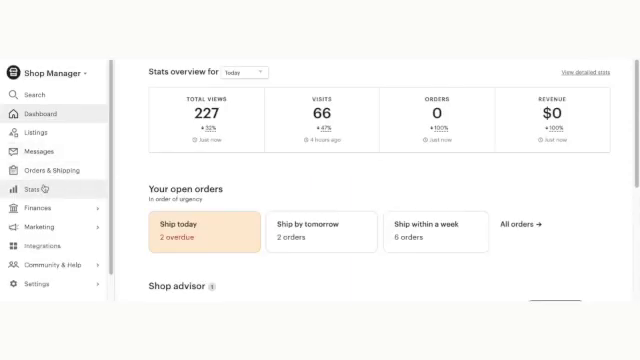
mouse_move(44, 134)
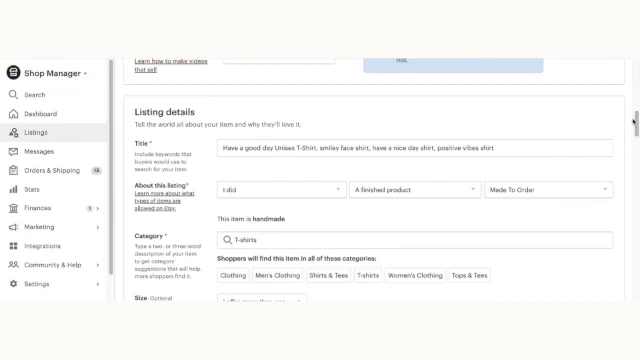
Tick PRINTFUL under Production partners and scroll past the listing's tags.
scroll("down", 3)
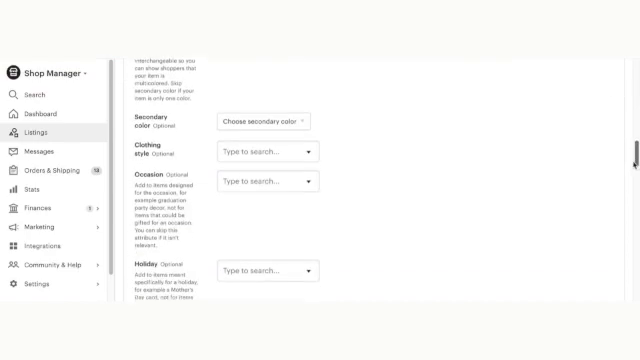
scroll("down", 3)
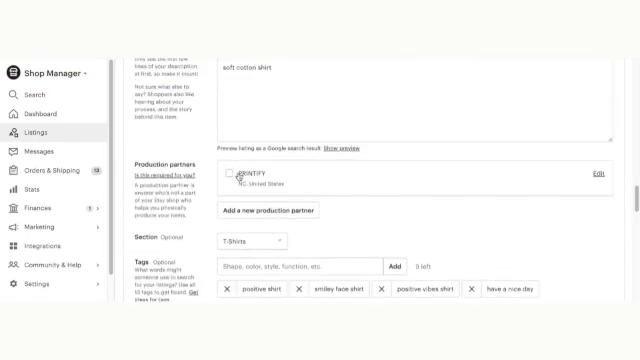
left_click(228, 174)
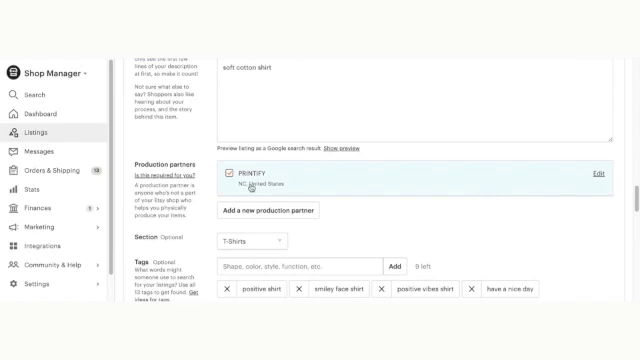
left_click(228, 172)
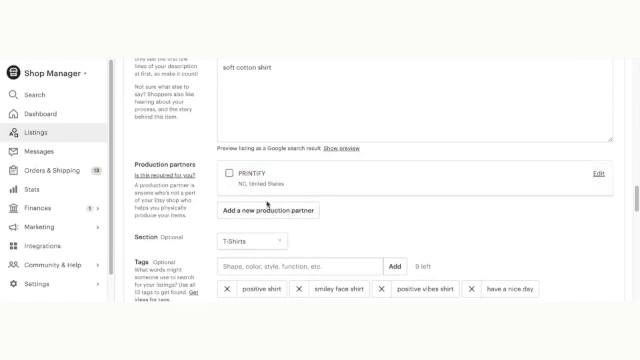
scroll("down", 3)
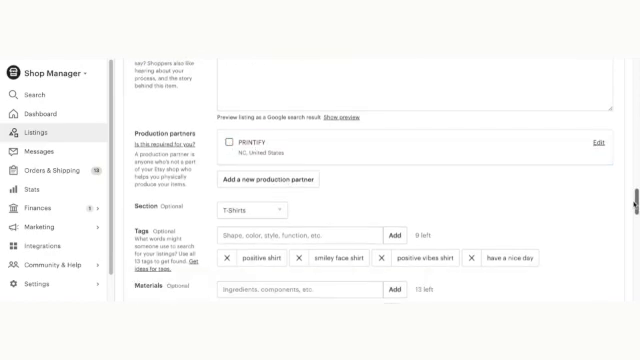
scroll("down", 3)
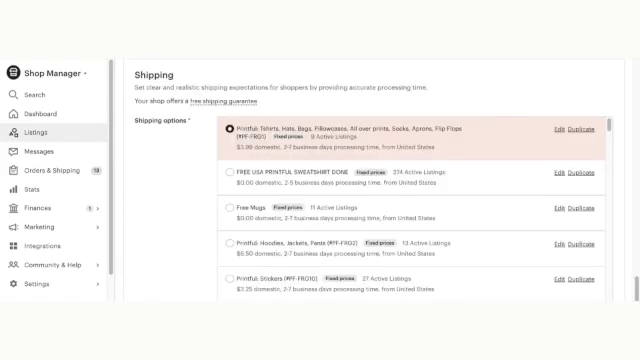
Select the shipping profile radio button for the smiley tee listing.
left_click(232, 172)
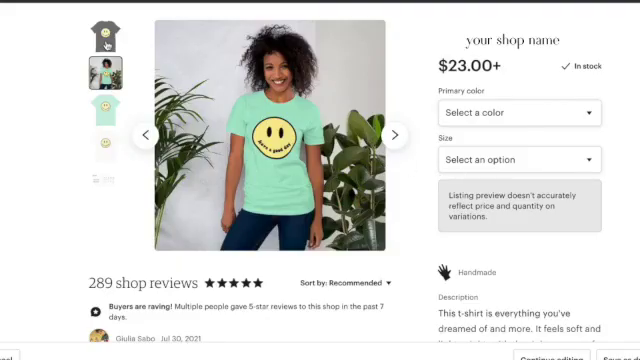
Browse the photos, then choose Heather Mint as primary color and size S.
left_click(104, 28)
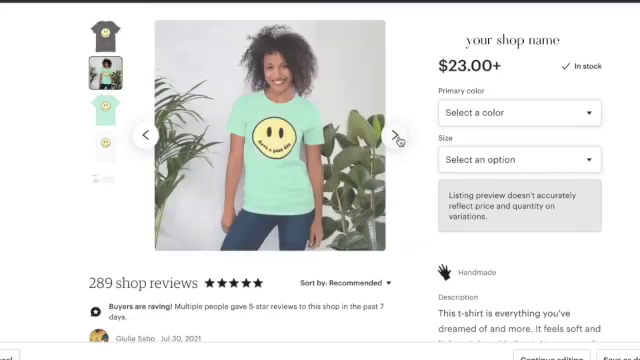
left_click(516, 112)
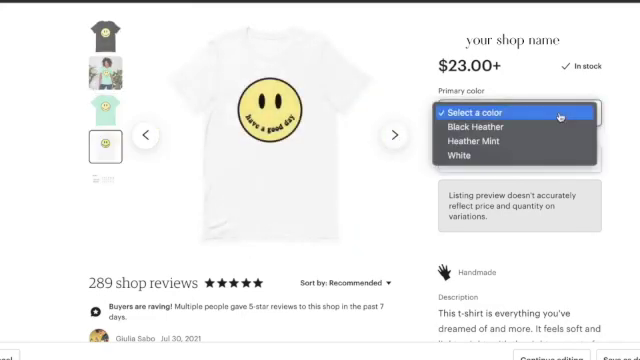
left_click(480, 140)
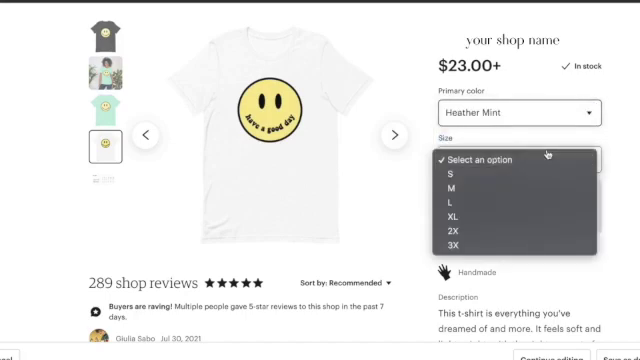
left_click(450, 172)
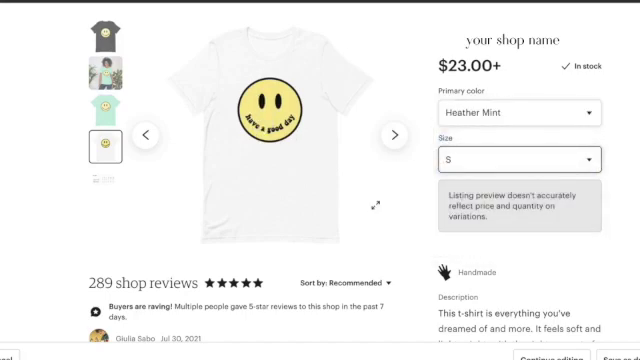
mouse_move(526, 148)
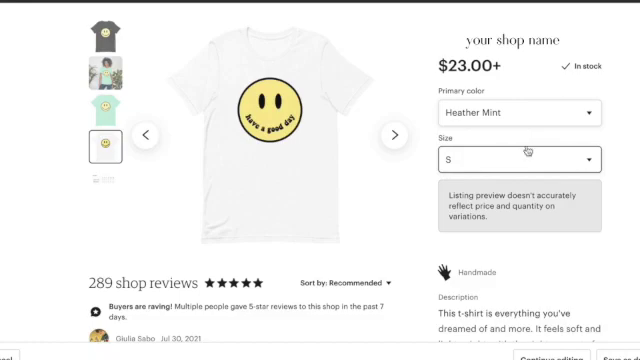